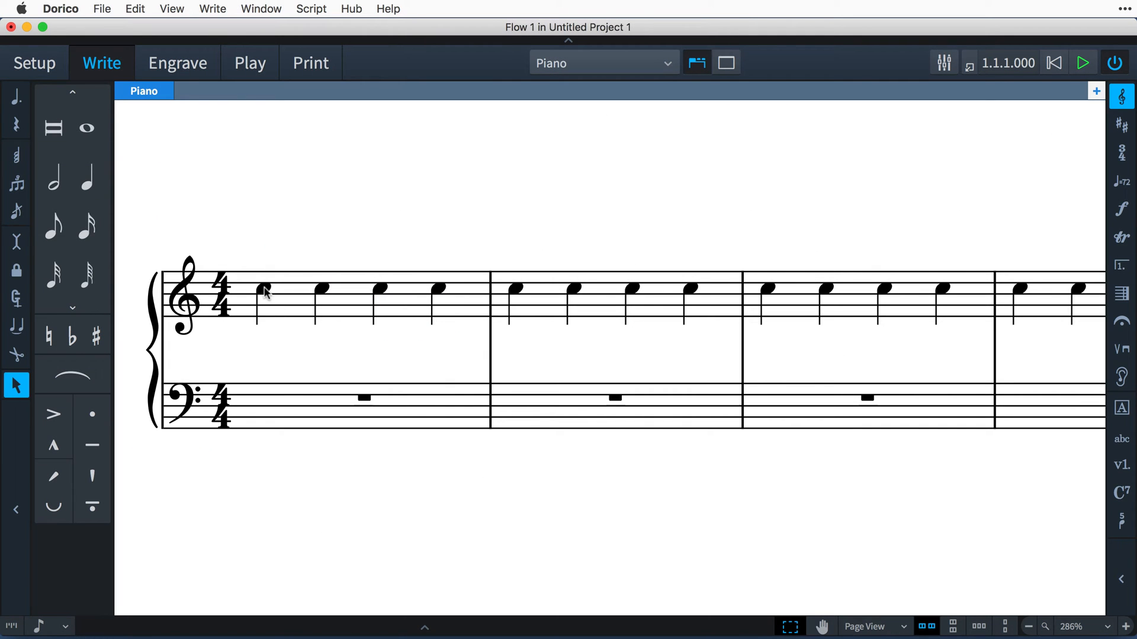
Mark bar 1's first note with an Adagio tempo at quarter = 66.
click(263, 290)
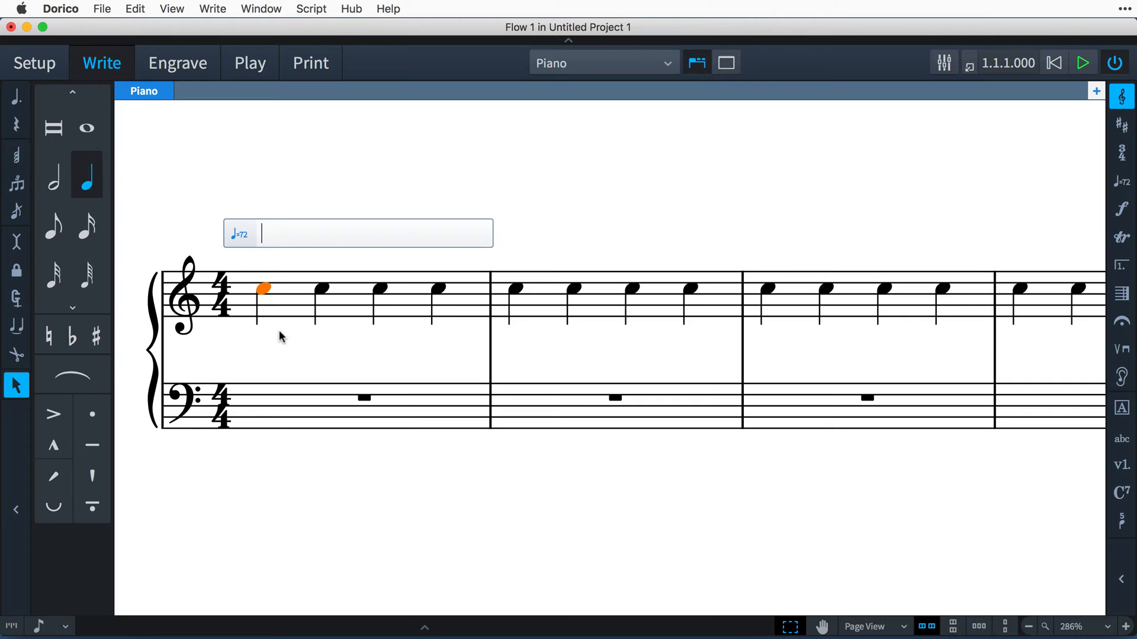
text(ada)
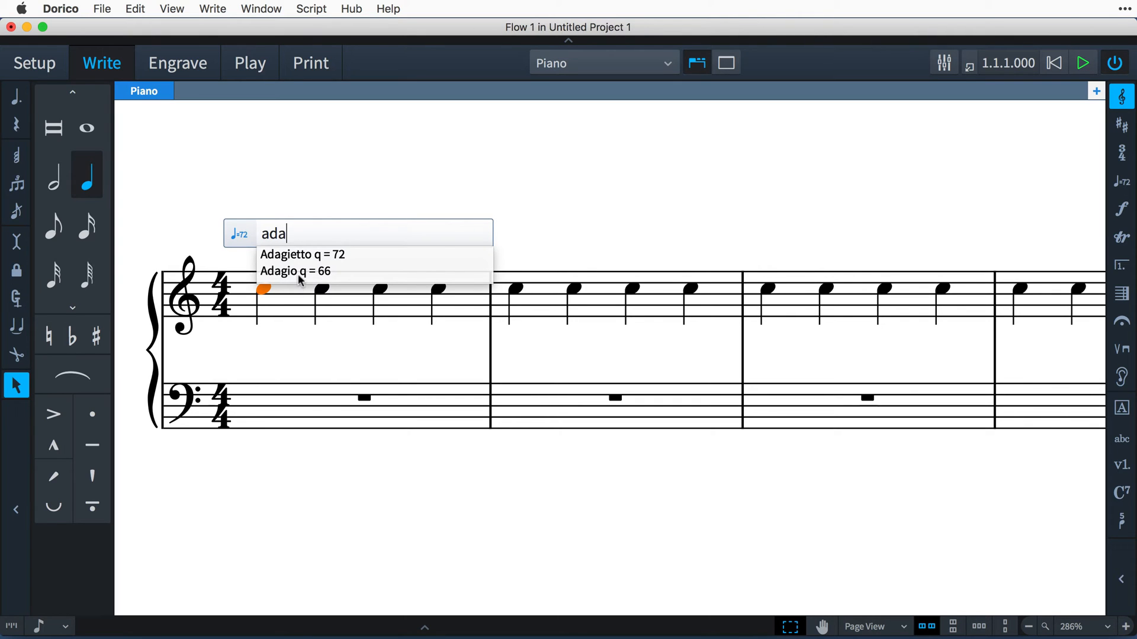
click(294, 270)
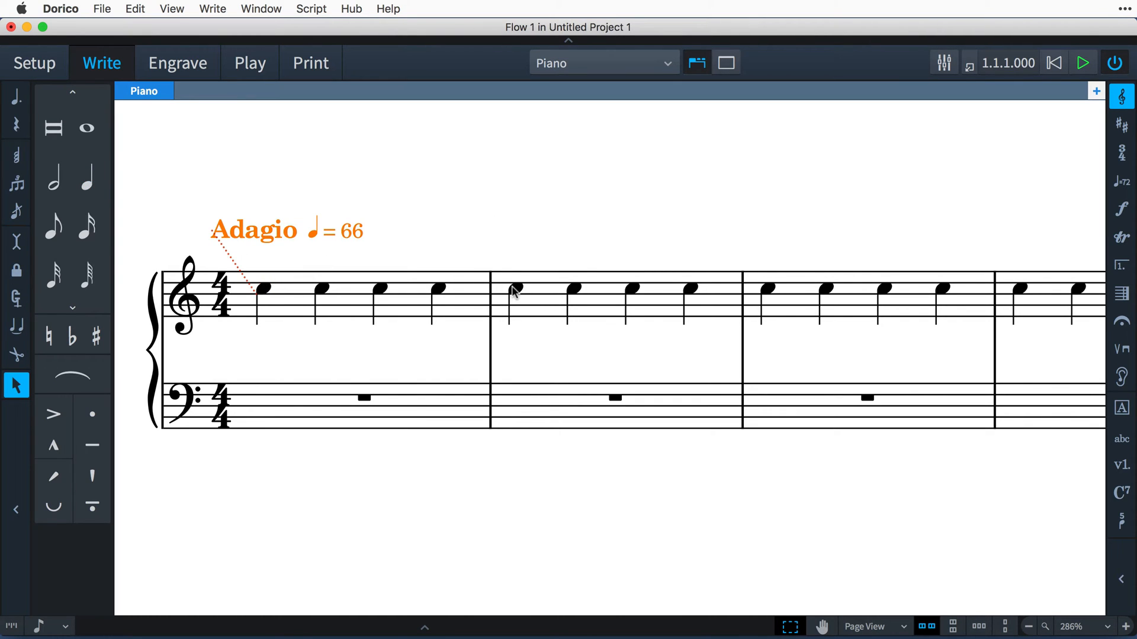
Mark bar 2's first note with 'Presto q = 172' and confirm it.
click(515, 290)
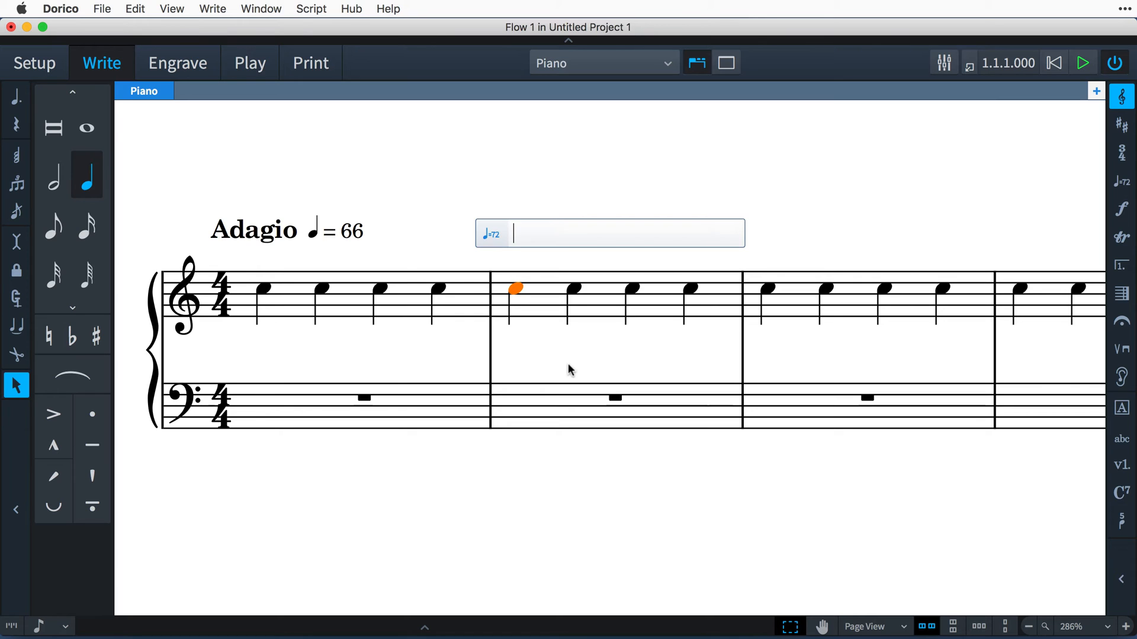
text(Presto q = 172)
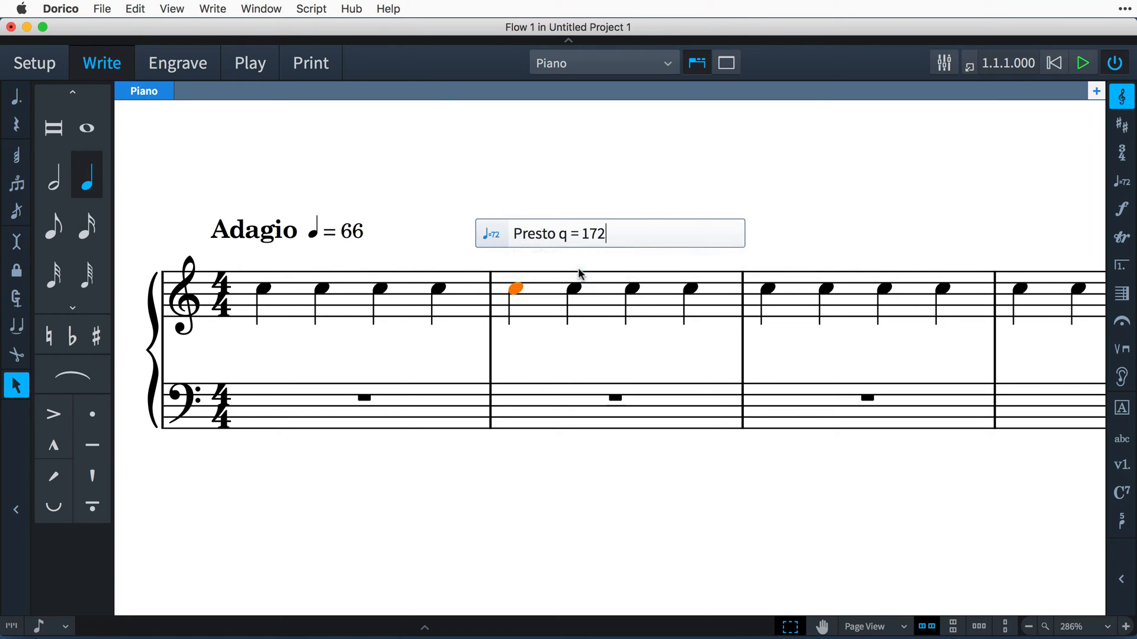
key(return)
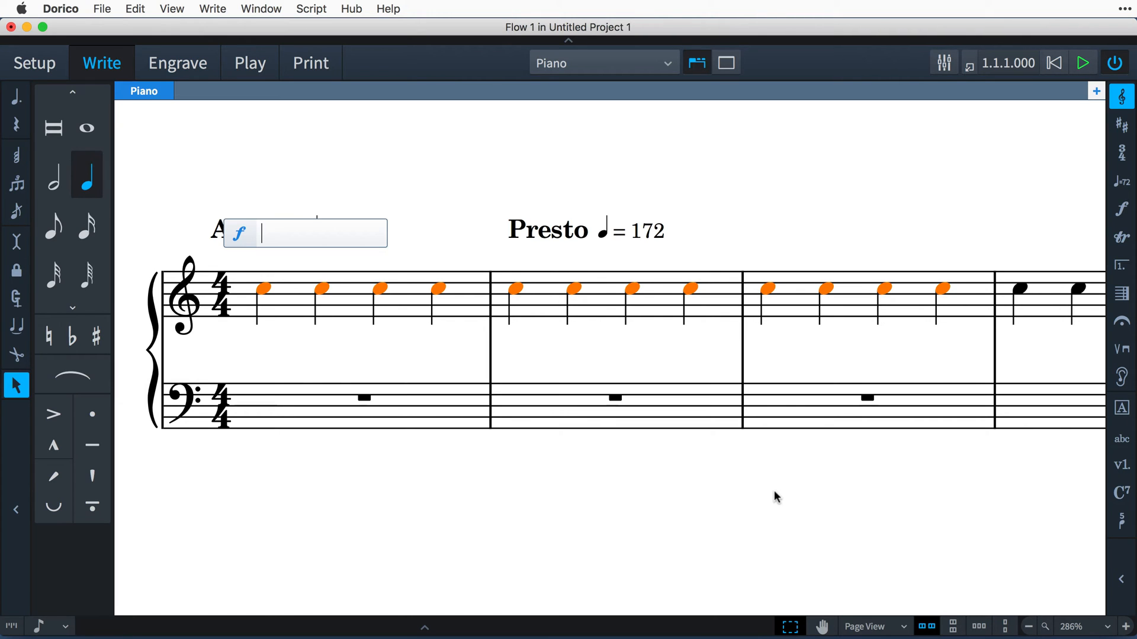
Enter the dynamics 'p<fff' across the treble notes, then play and stop the passage.
text(p)
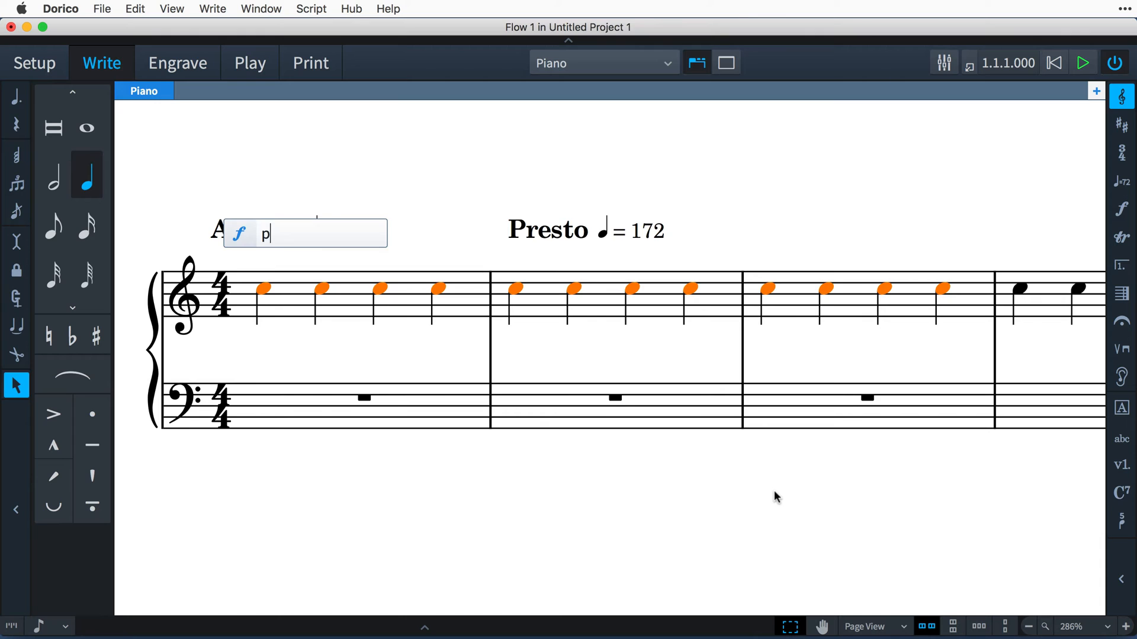
text(p<fff)
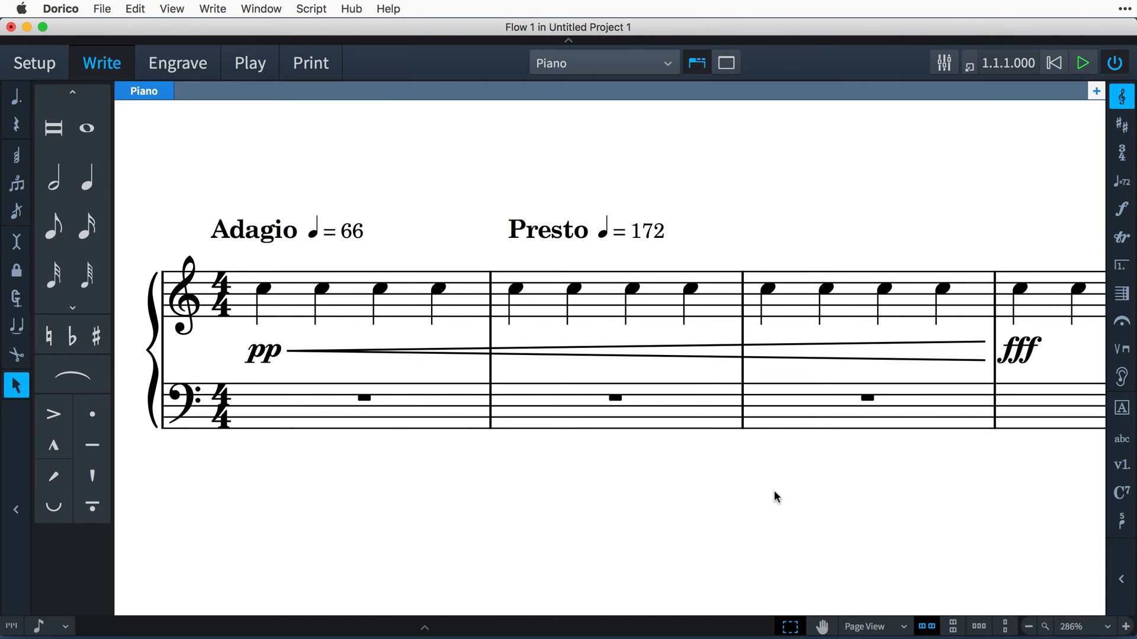
click(1082, 63)
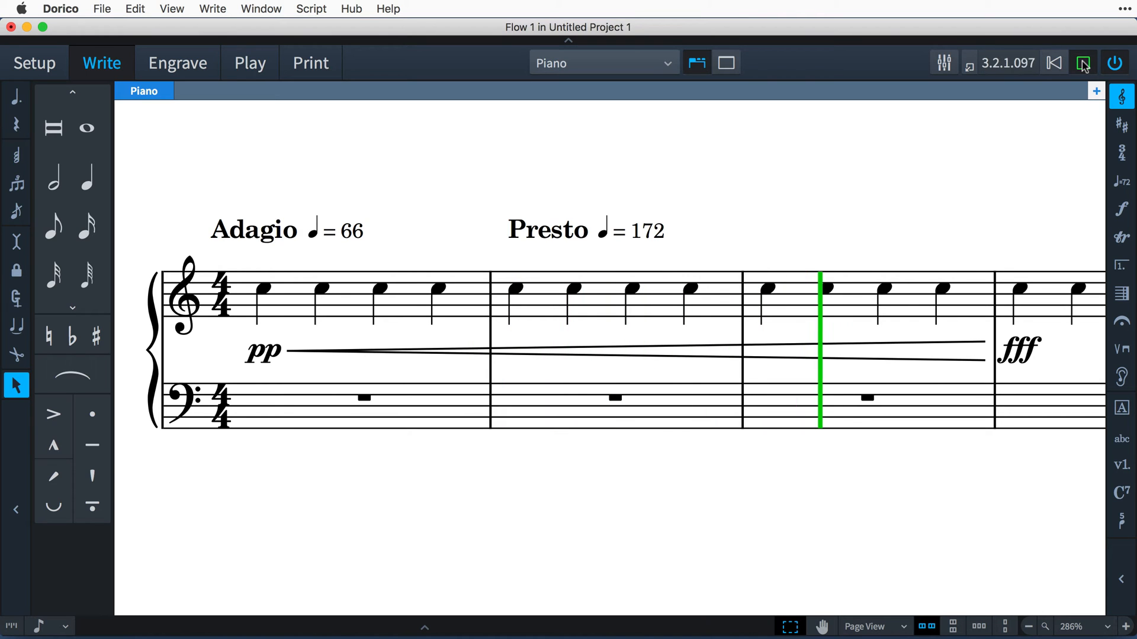
click(1083, 63)
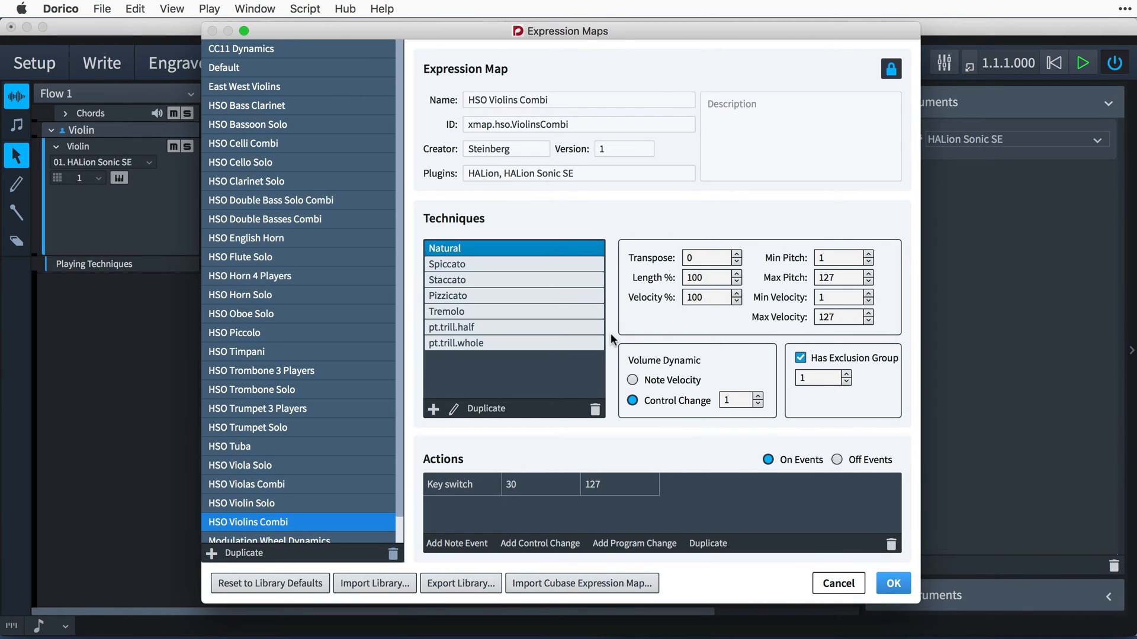
Select Tremolo in the violins expression map, keep changes, and return to the written score.
click(515, 296)
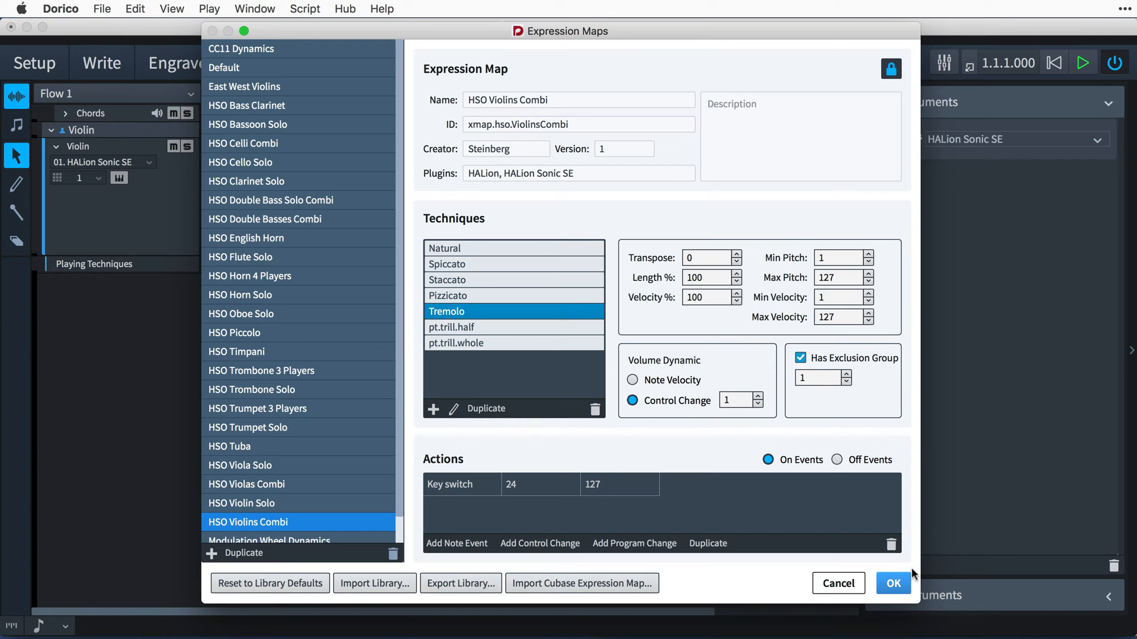
click(892, 583)
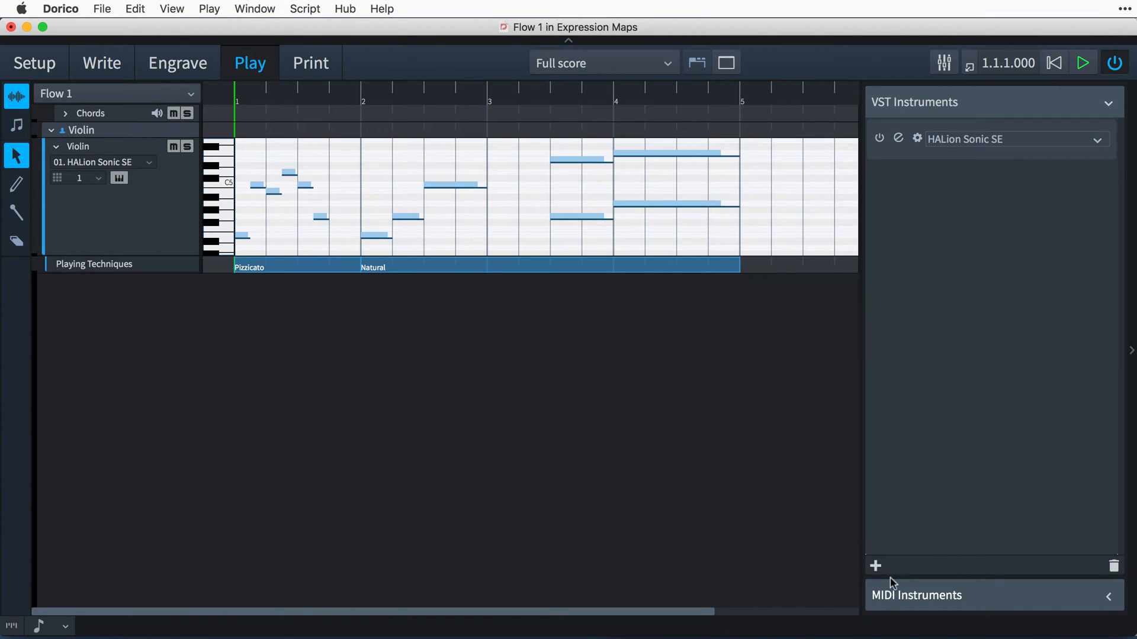
click(102, 62)
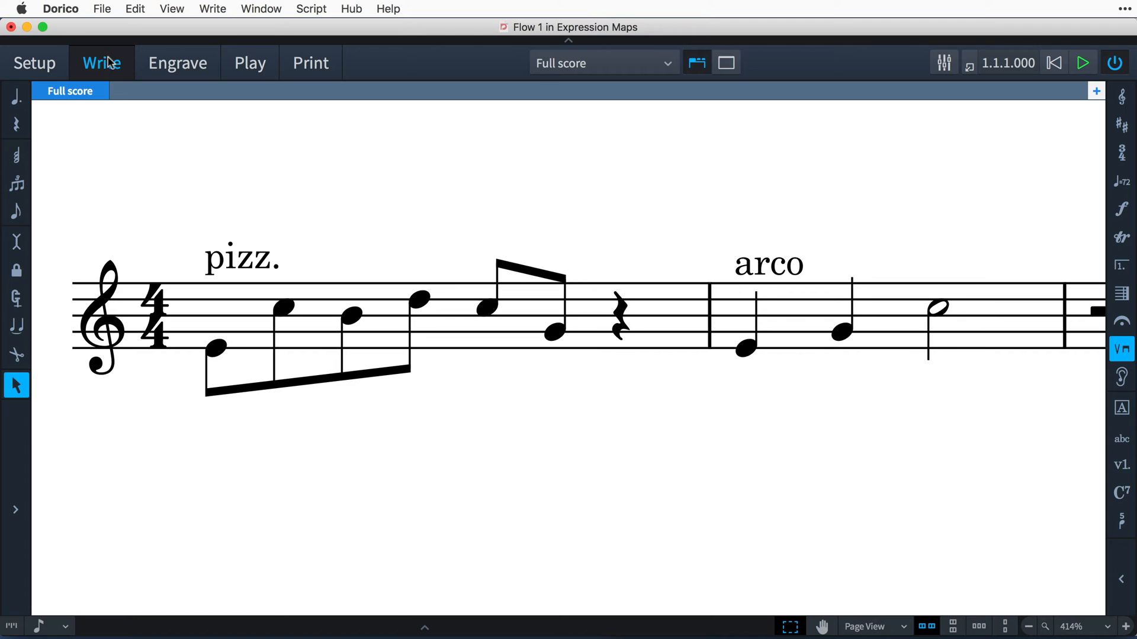
click(1084, 63)
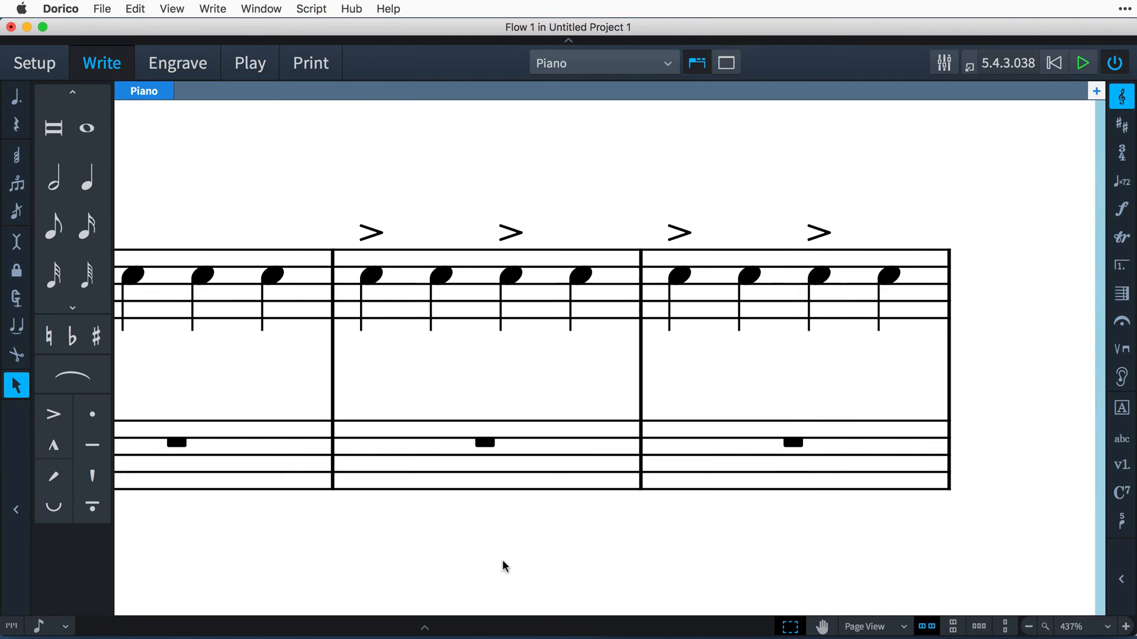
Play the accented passage and Schubert symphony, then switch to Play mode for the C5 piano roll.
click(1083, 62)
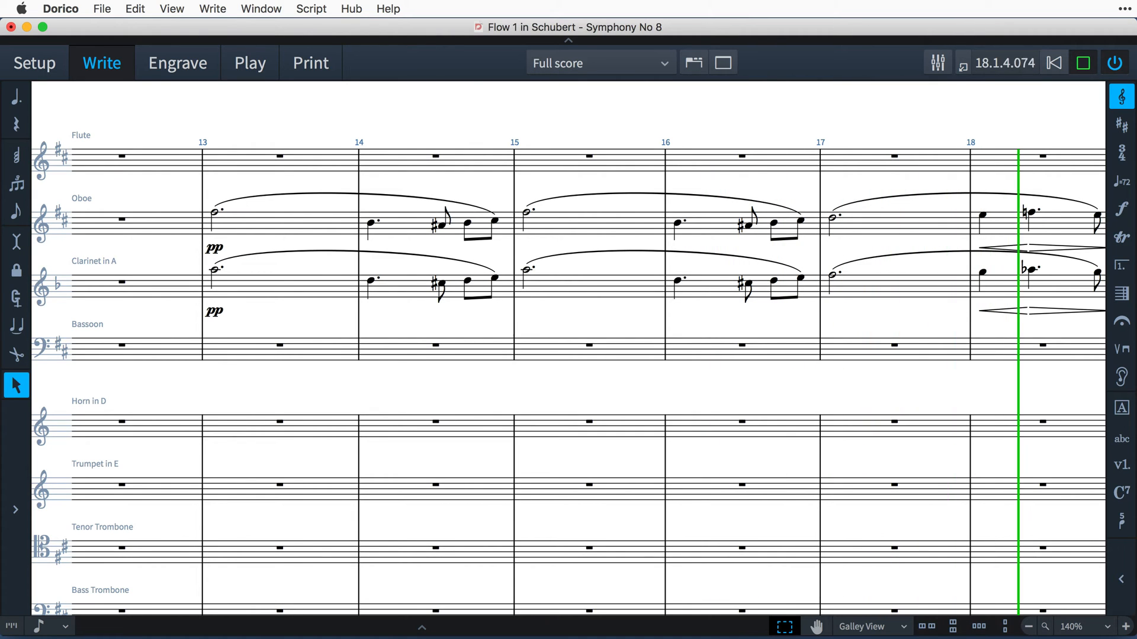
scroll(right, 3)
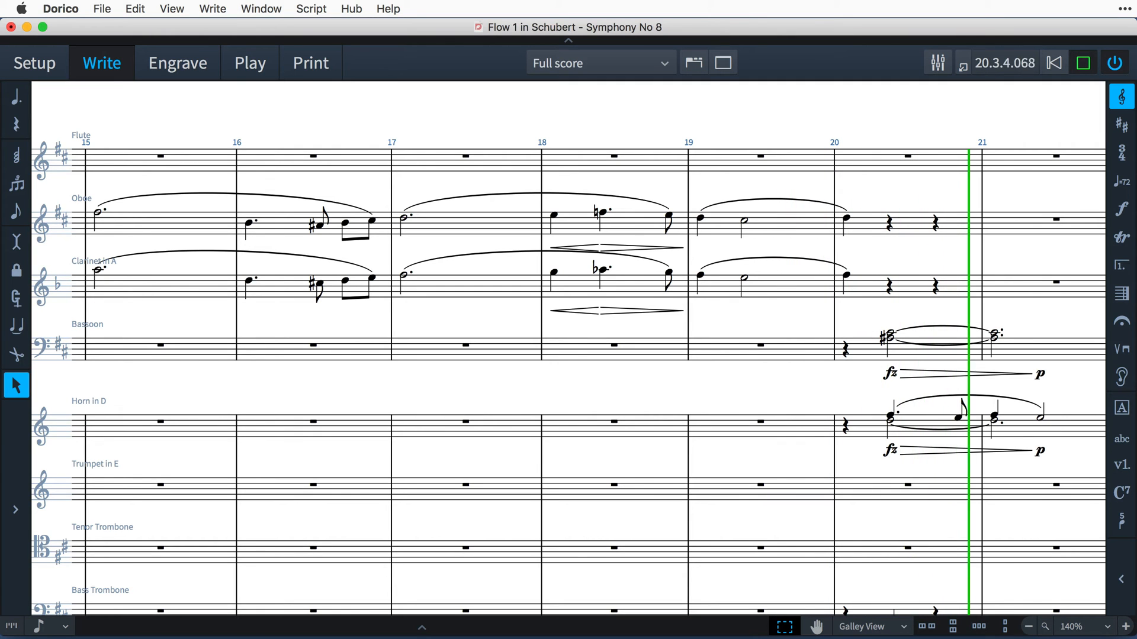
click(250, 63)
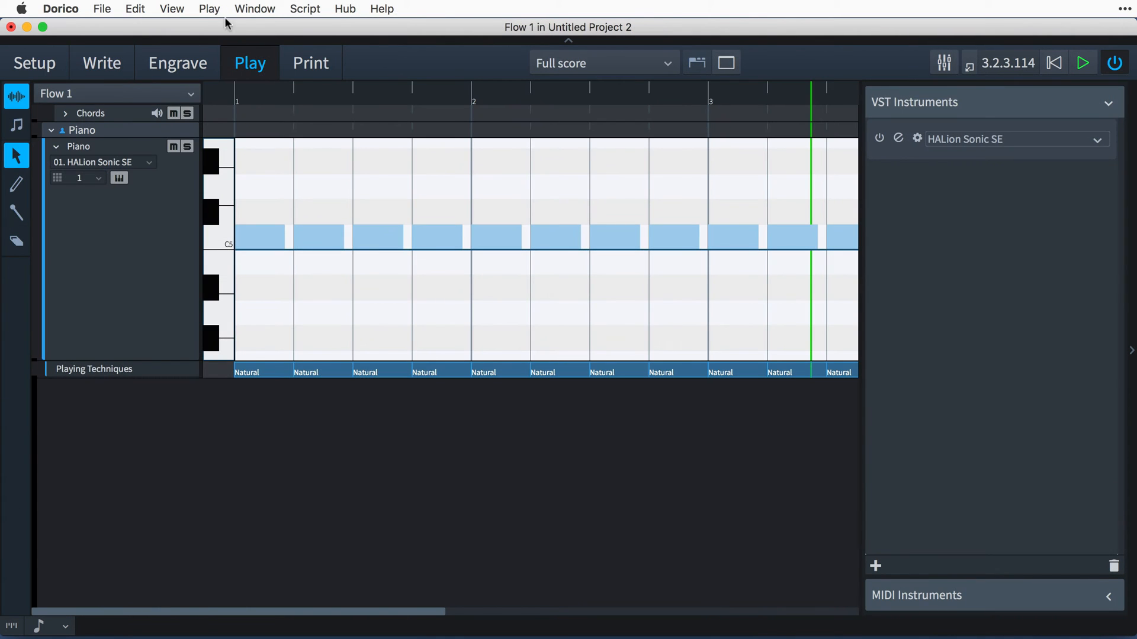
Bring up the Playback Options dialog from the Play menu, landing on Dynamics.
click(208, 8)
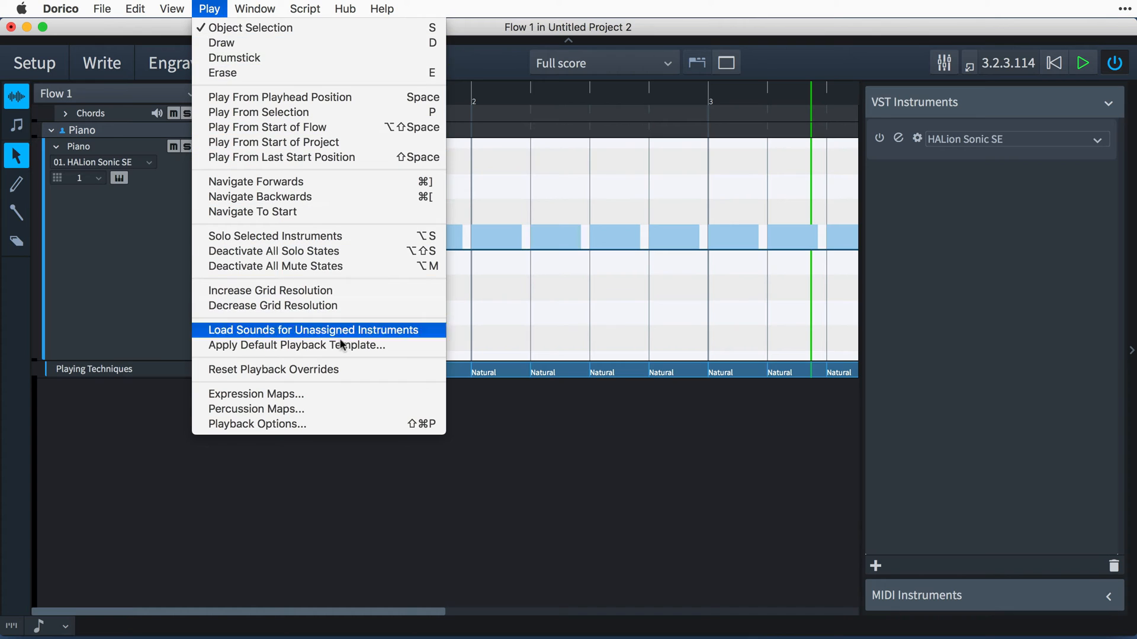
mouse_move(355, 424)
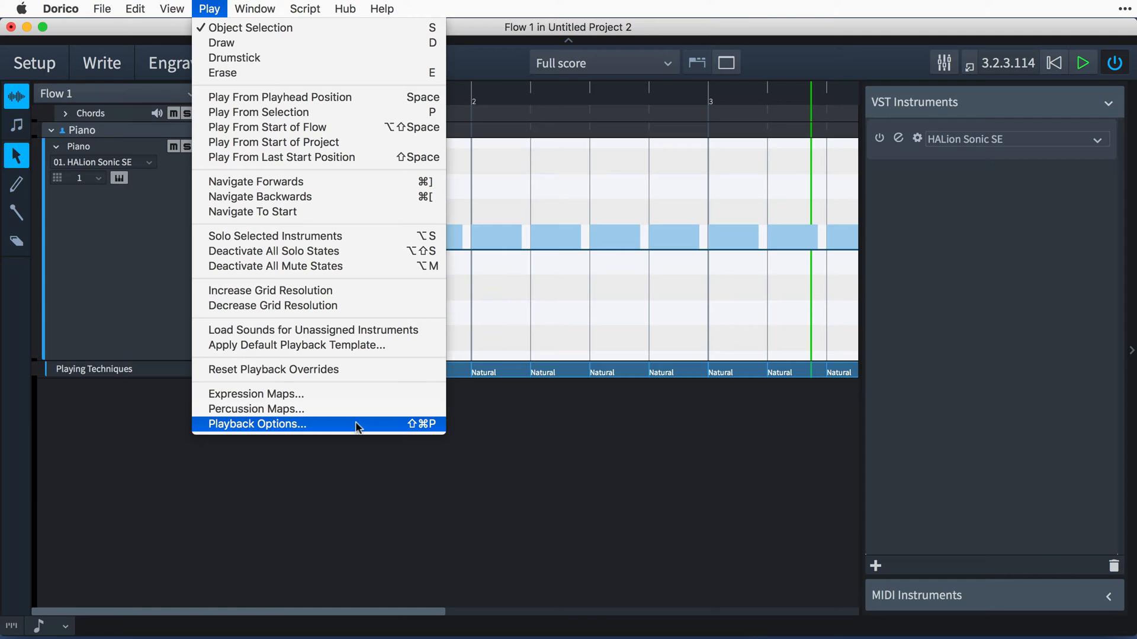
click(256, 424)
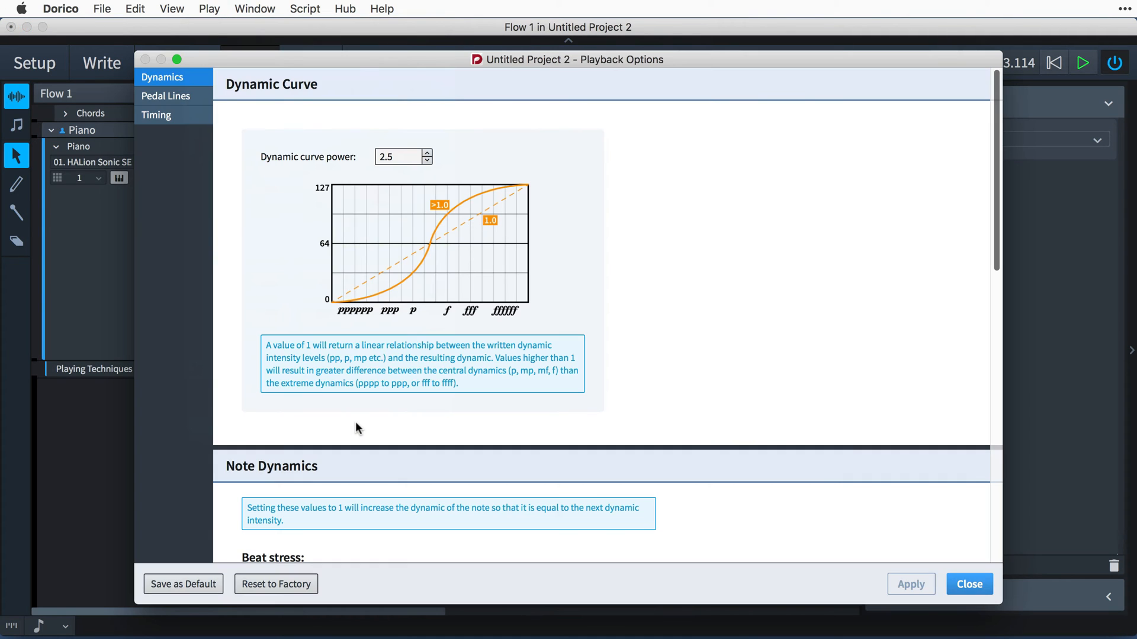
mouse_move(998, 257)
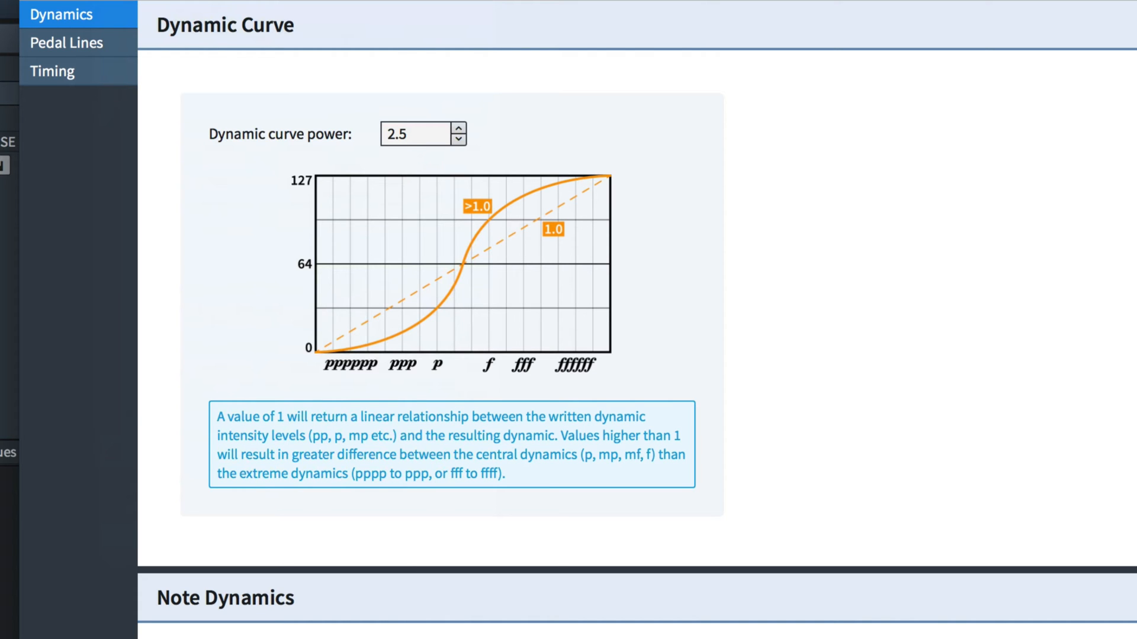
scroll(down, 3)
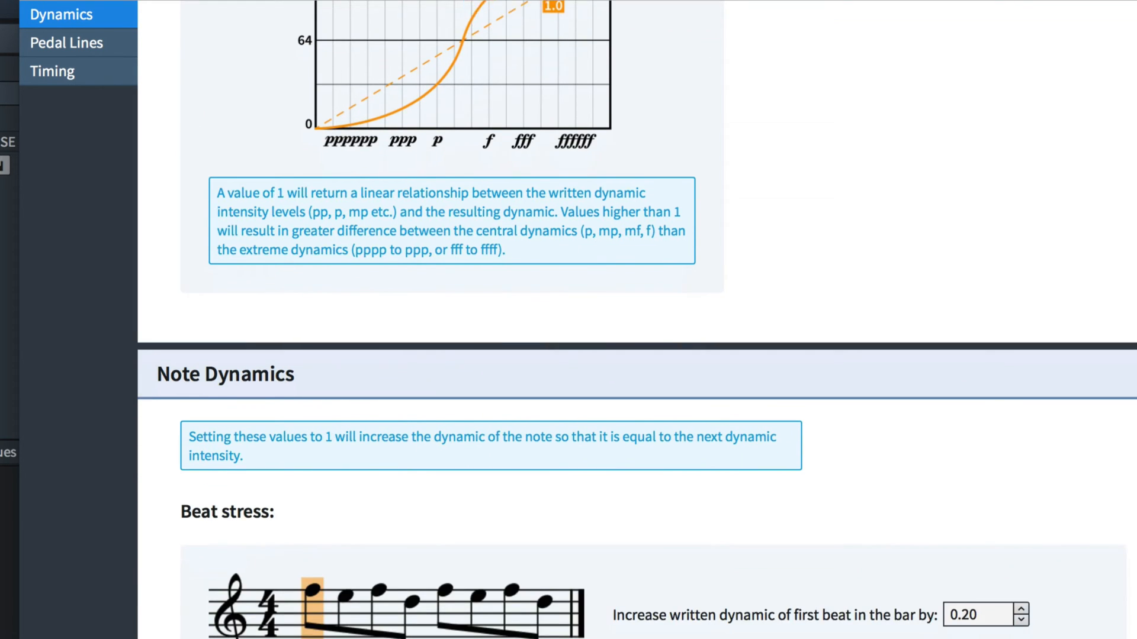
scroll(down, 3)
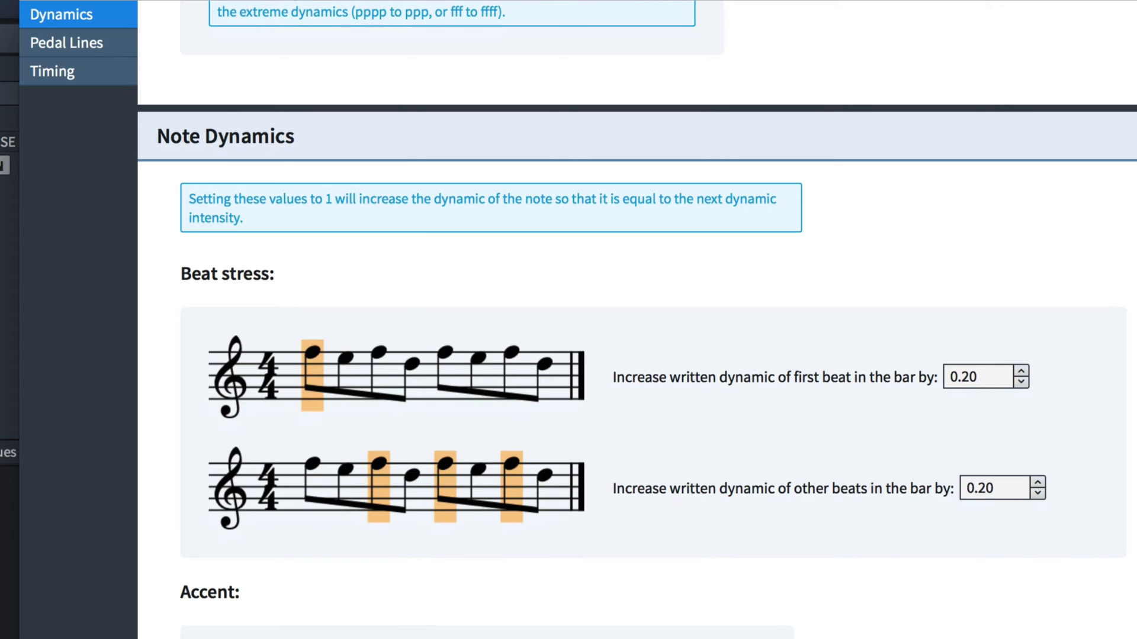
scroll(down, 3)
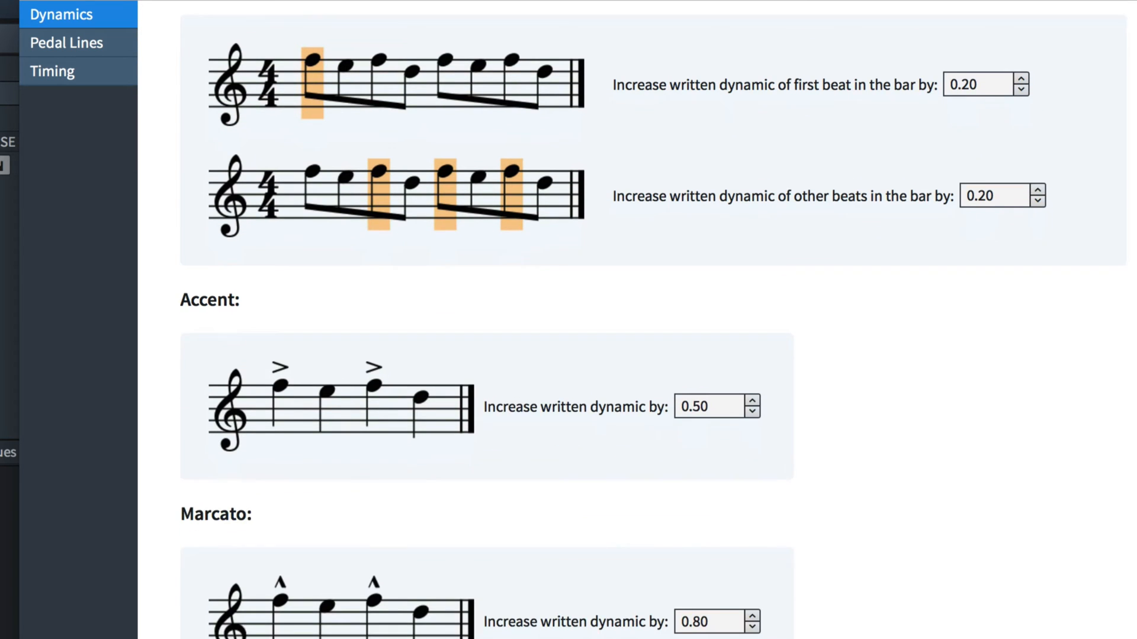
scroll(down, 3)
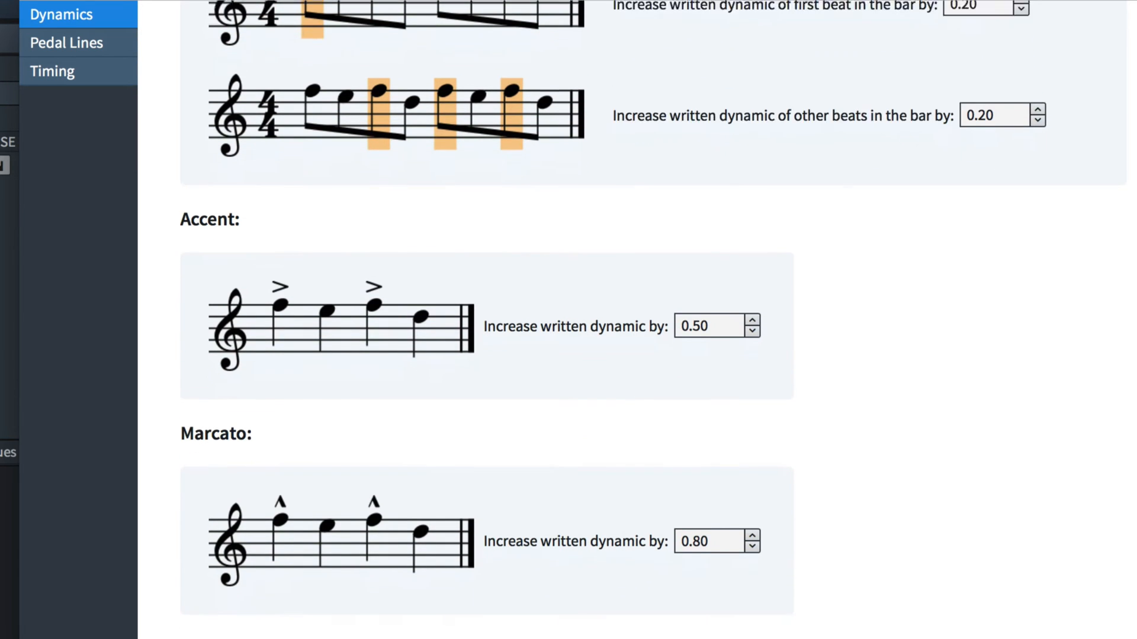
scroll(down, 3)
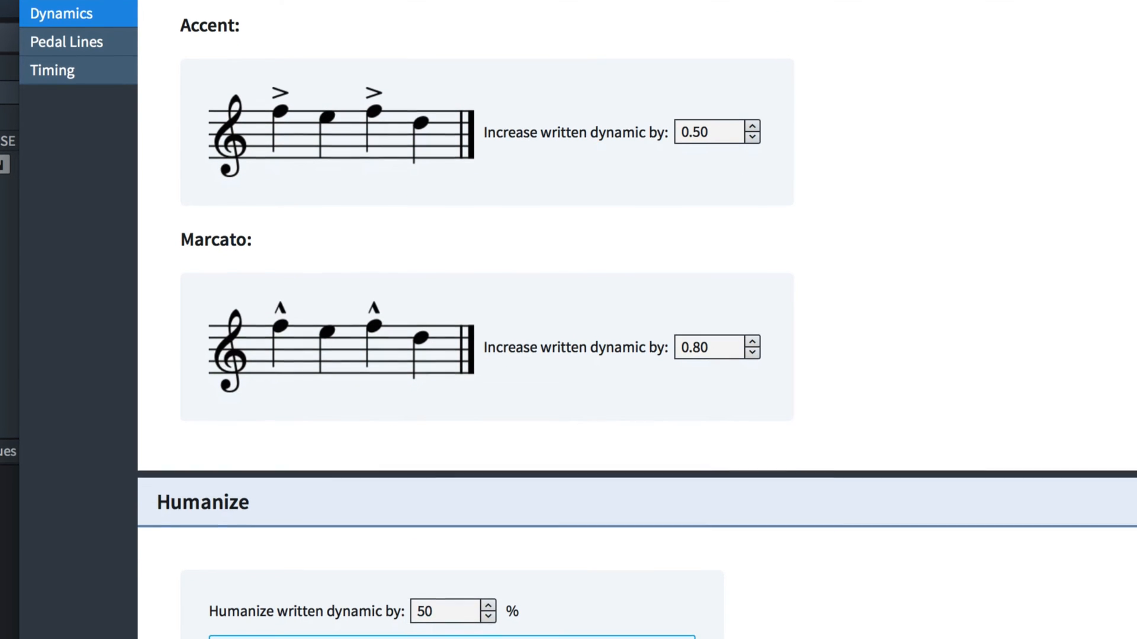
scroll(down, 3)
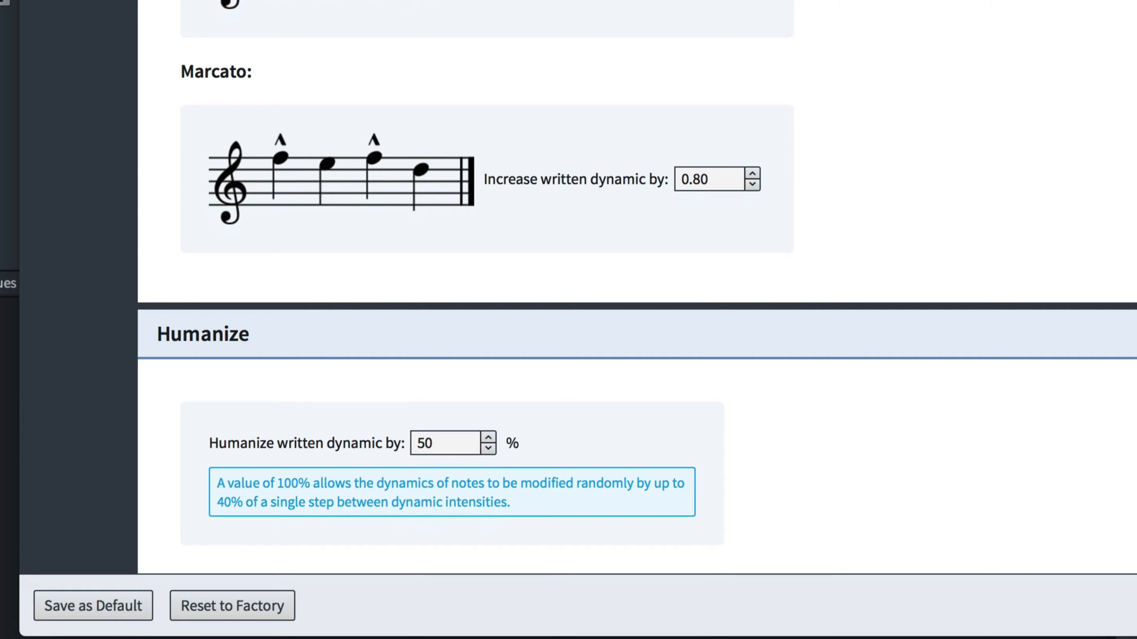
scroll(down, 3)
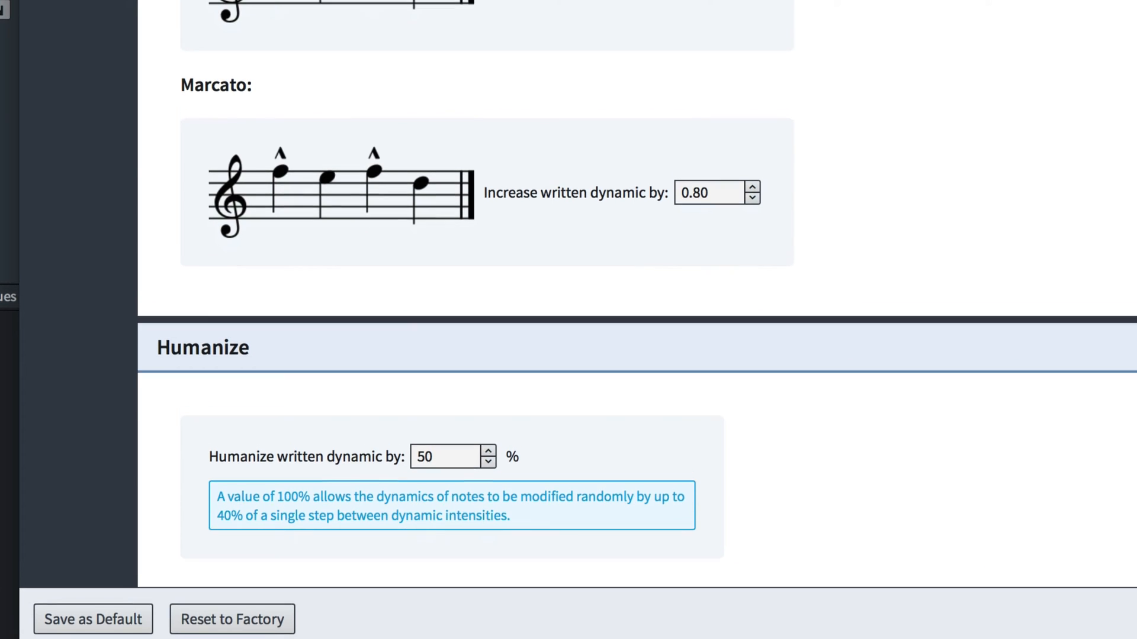
scroll(up, 3)
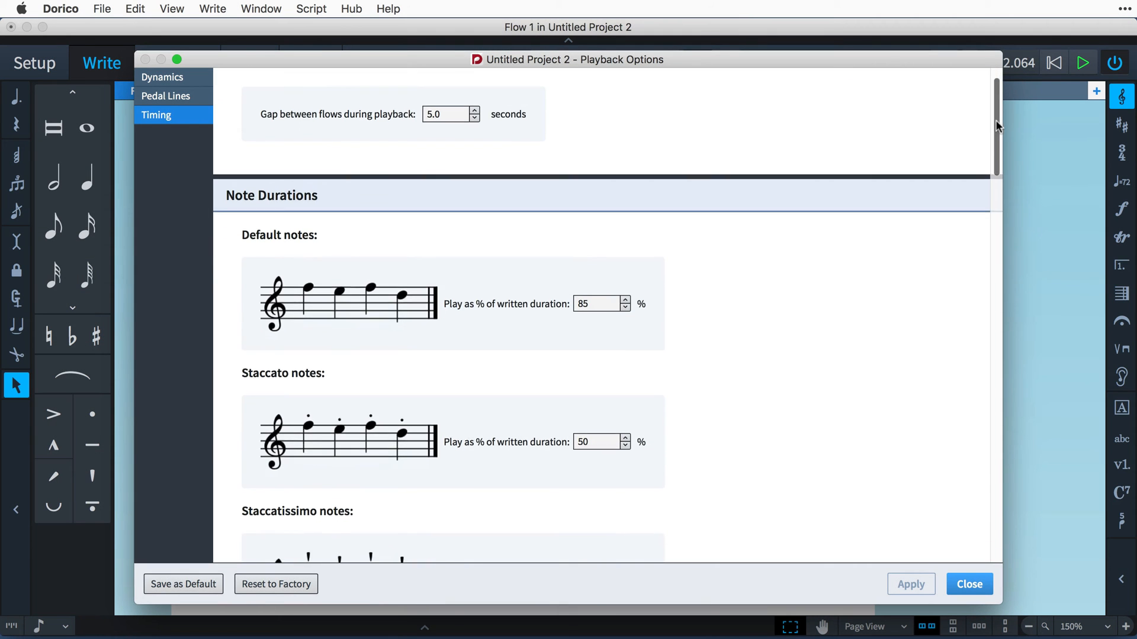
scroll(down, 3)
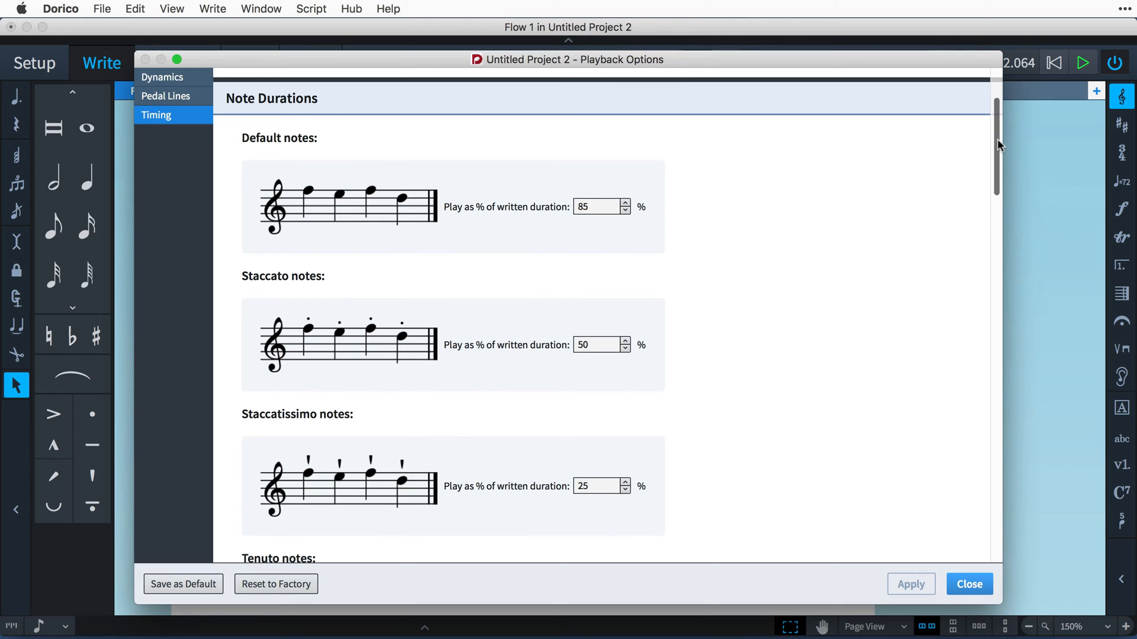
scroll(down, 3)
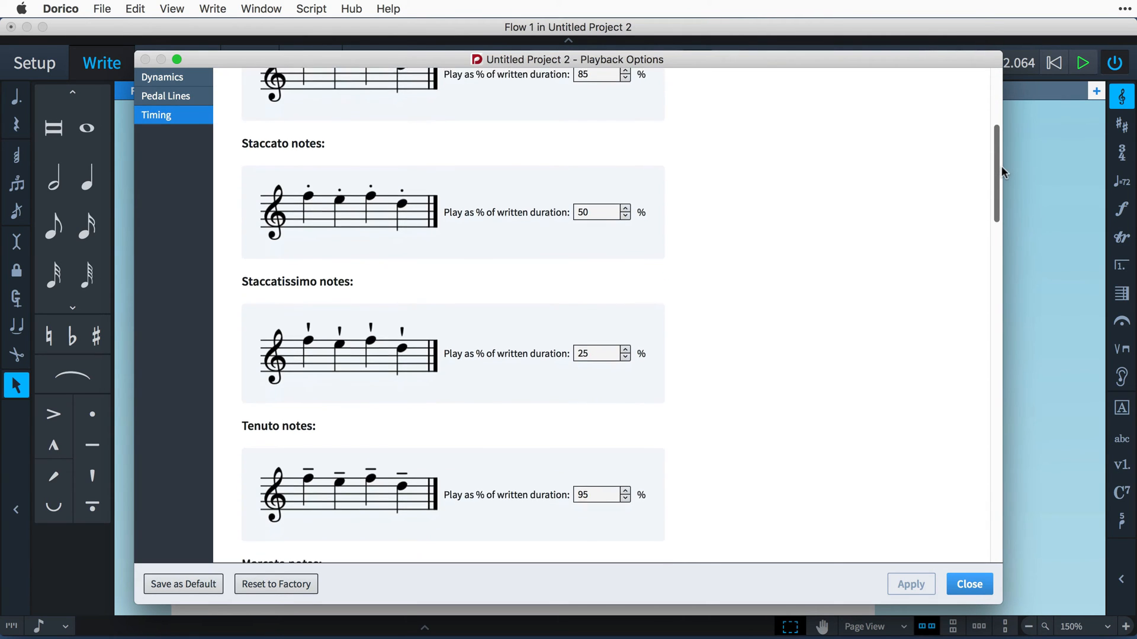
scroll(down, 3)
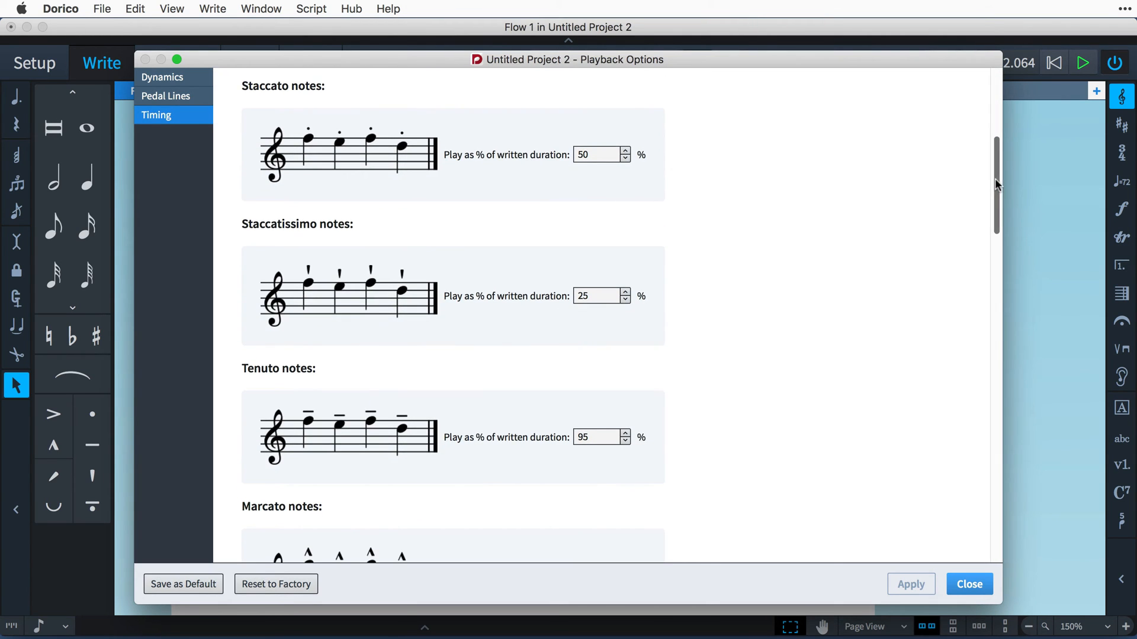
scroll(down, 3)
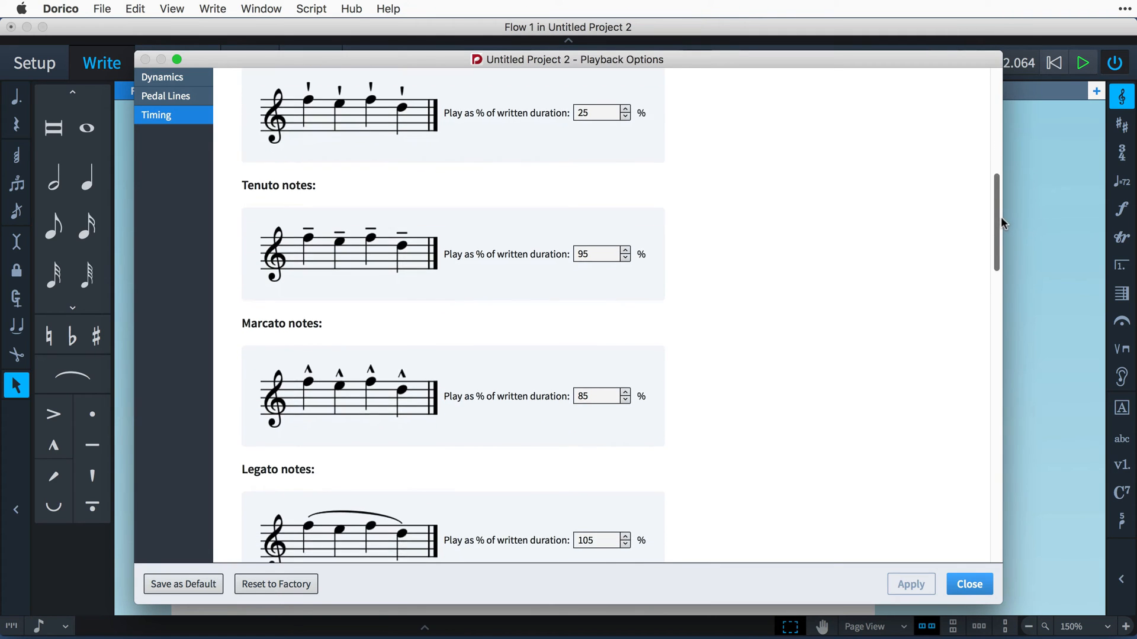
scroll(down, 3)
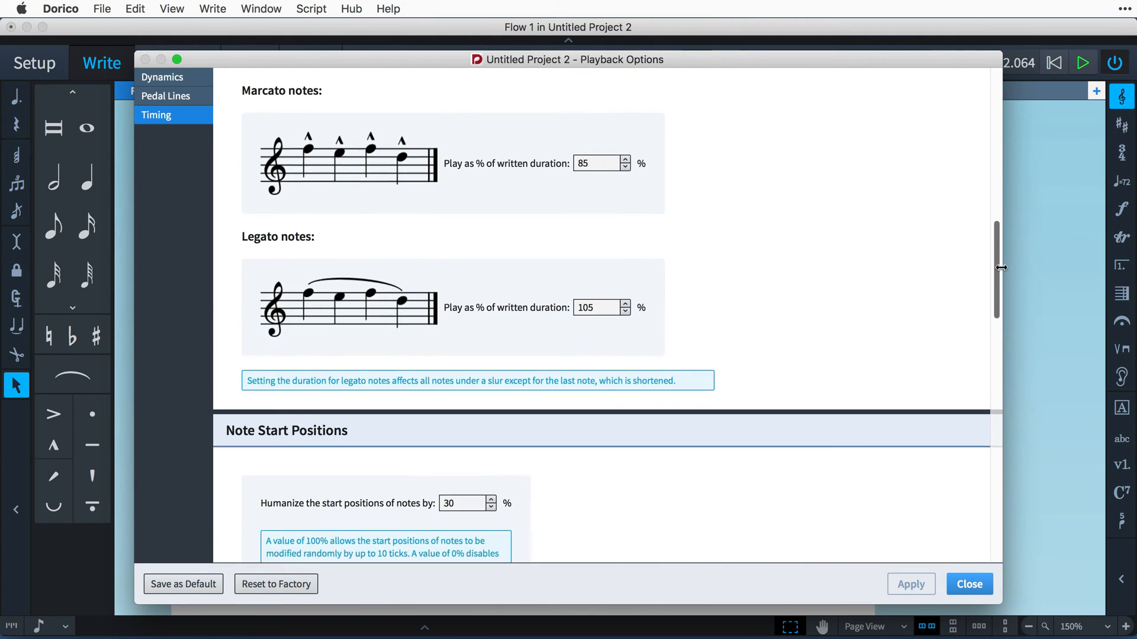
scroll(down, 3)
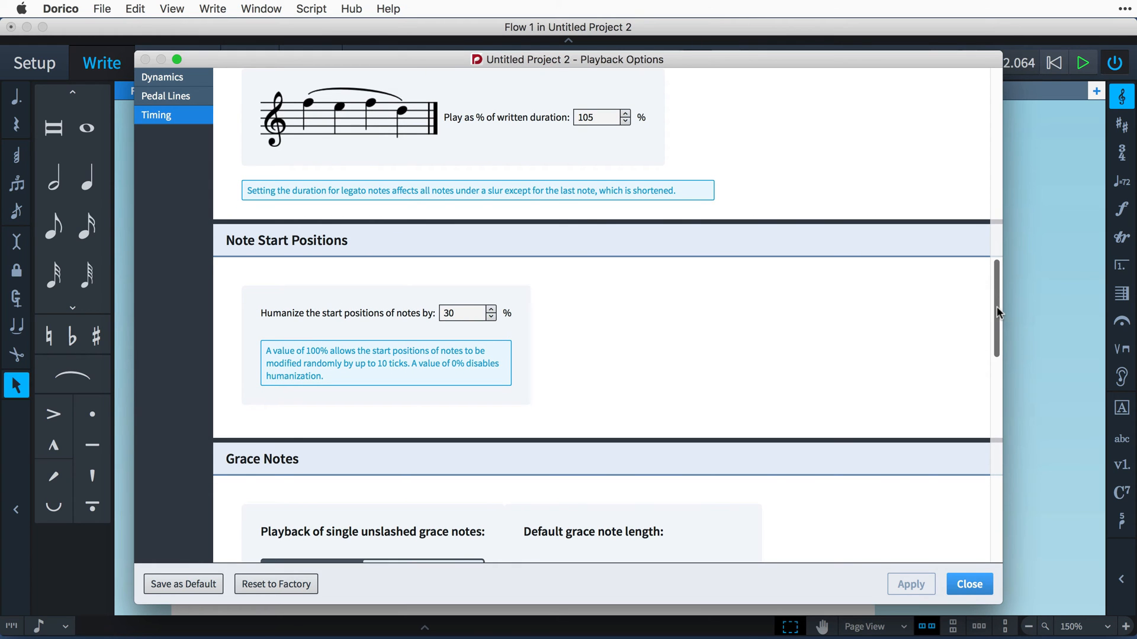
scroll(down, 3)
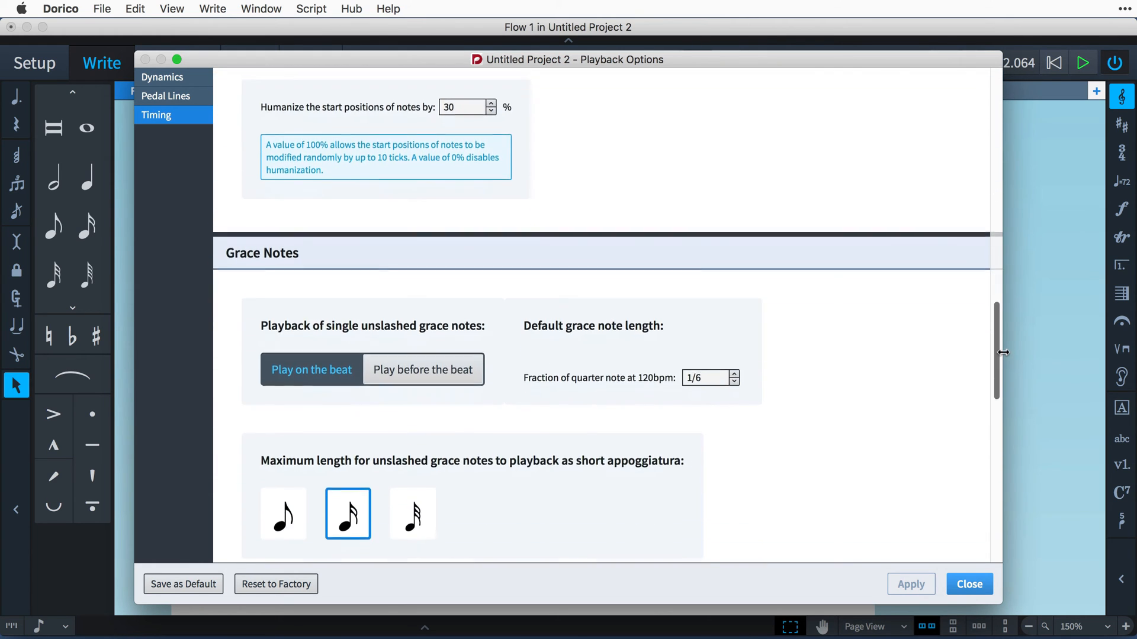
scroll(down, 3)
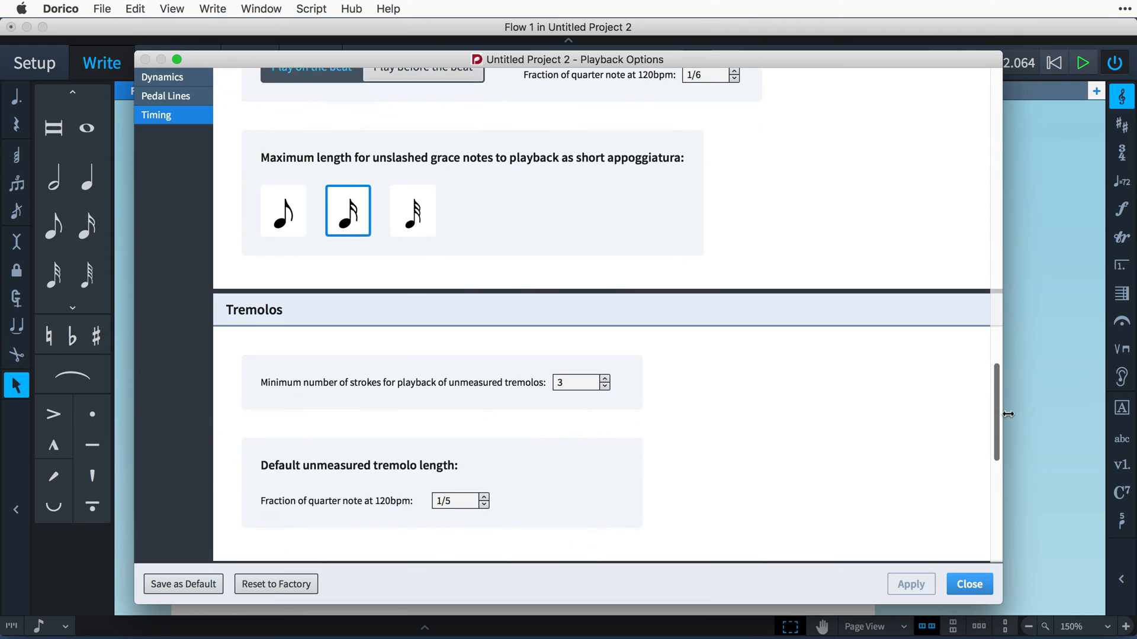
scroll(down, 3)
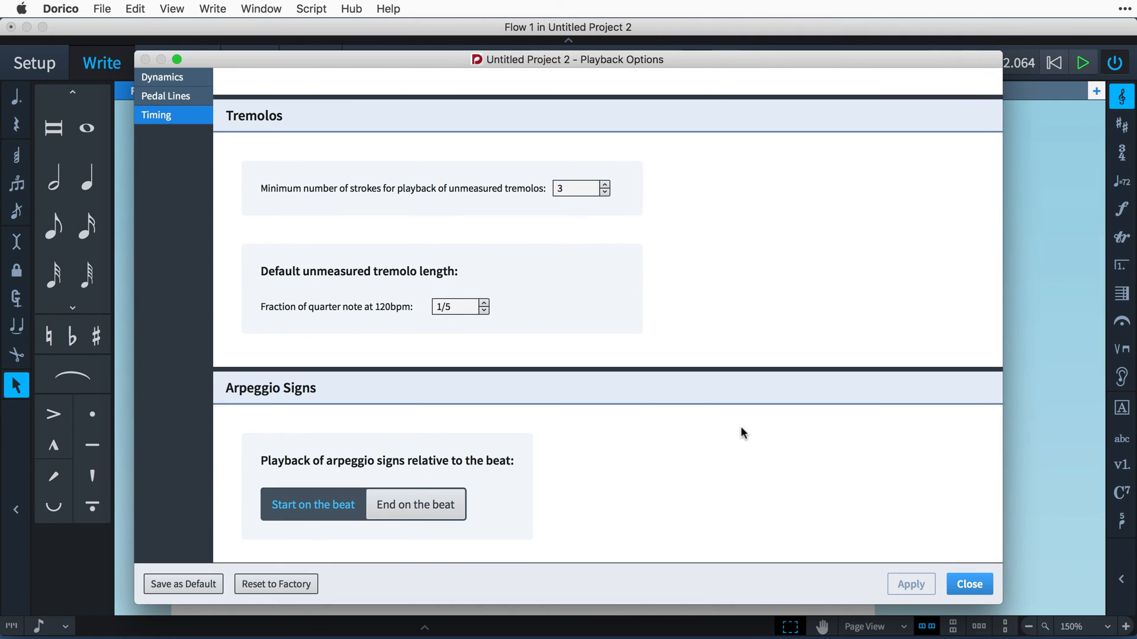
mouse_move(281, 147)
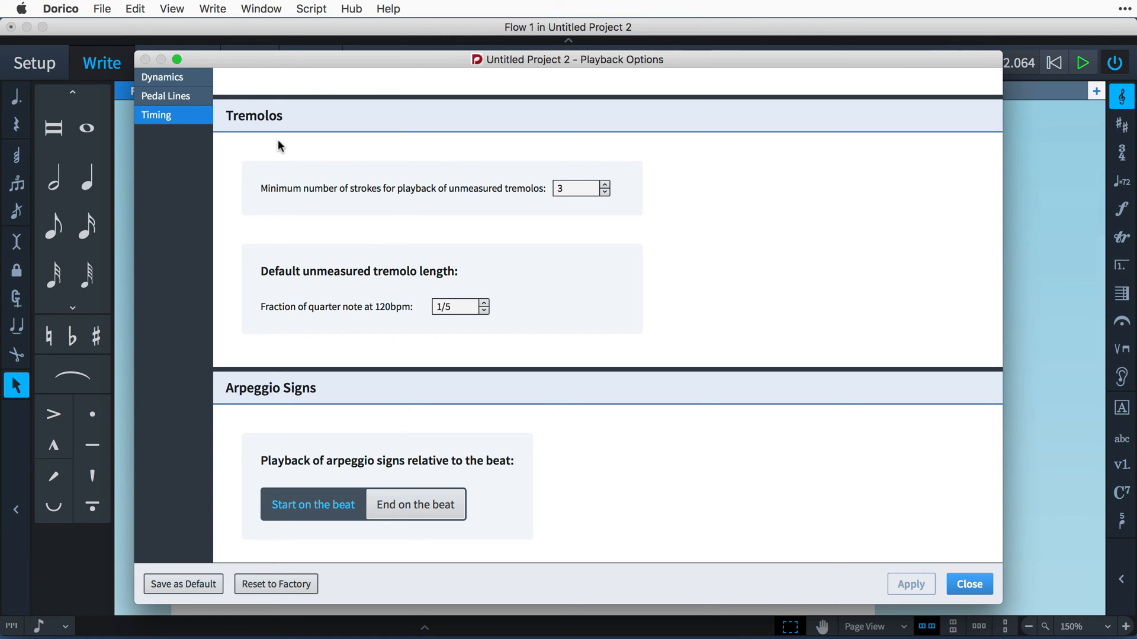
Show the Pedal Lines playback page, then move on to the Timing note-duration settings.
click(166, 95)
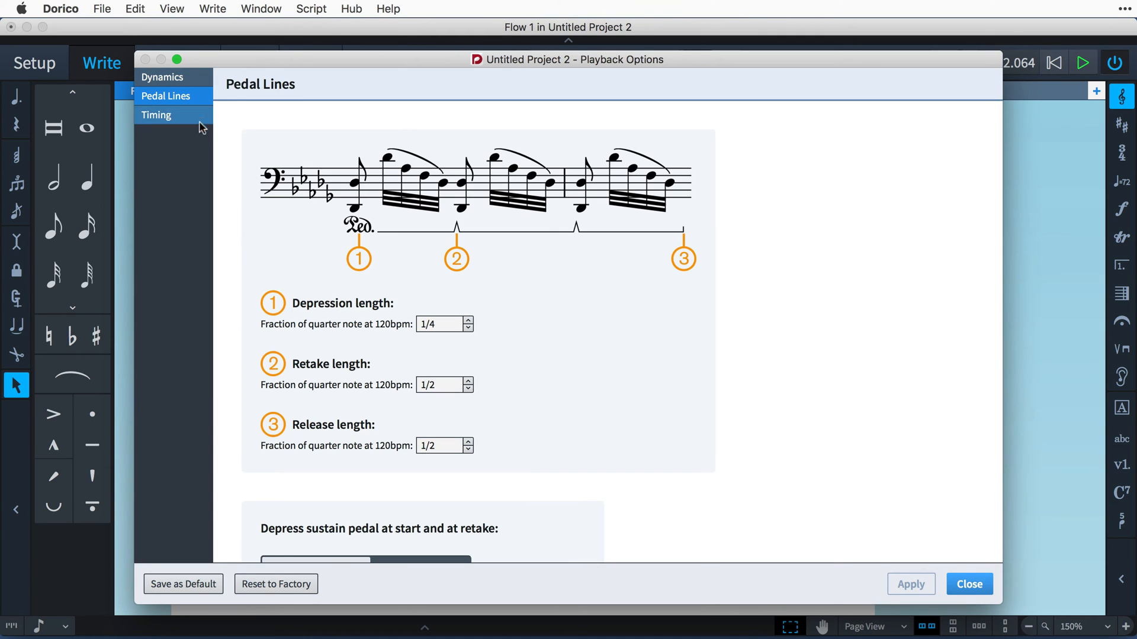
mouse_move(194, 163)
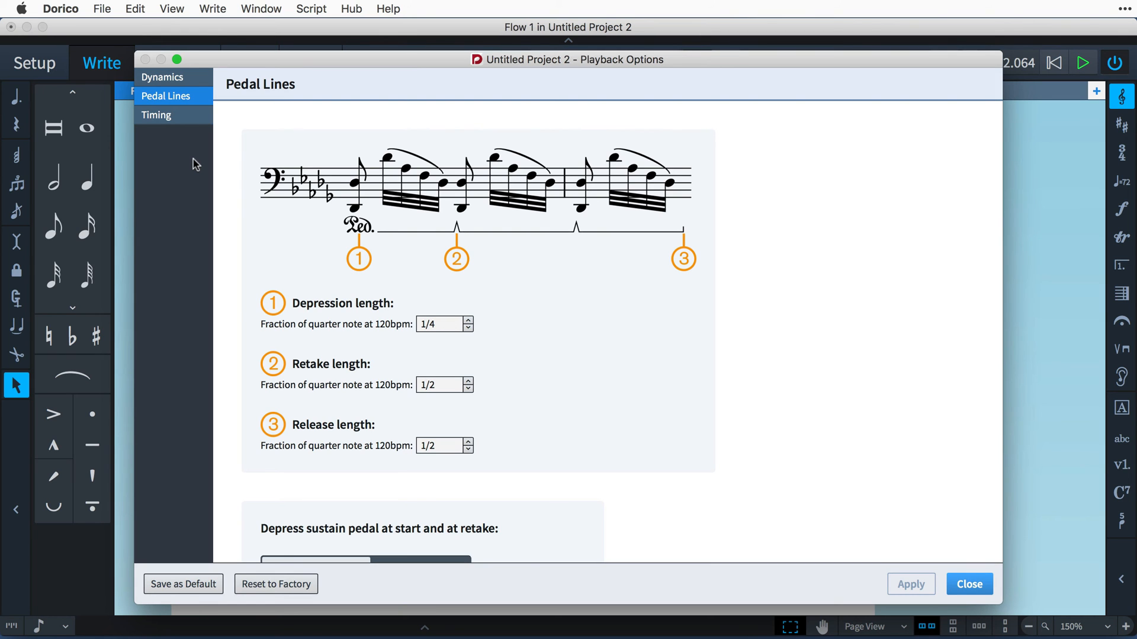
click(969, 584)
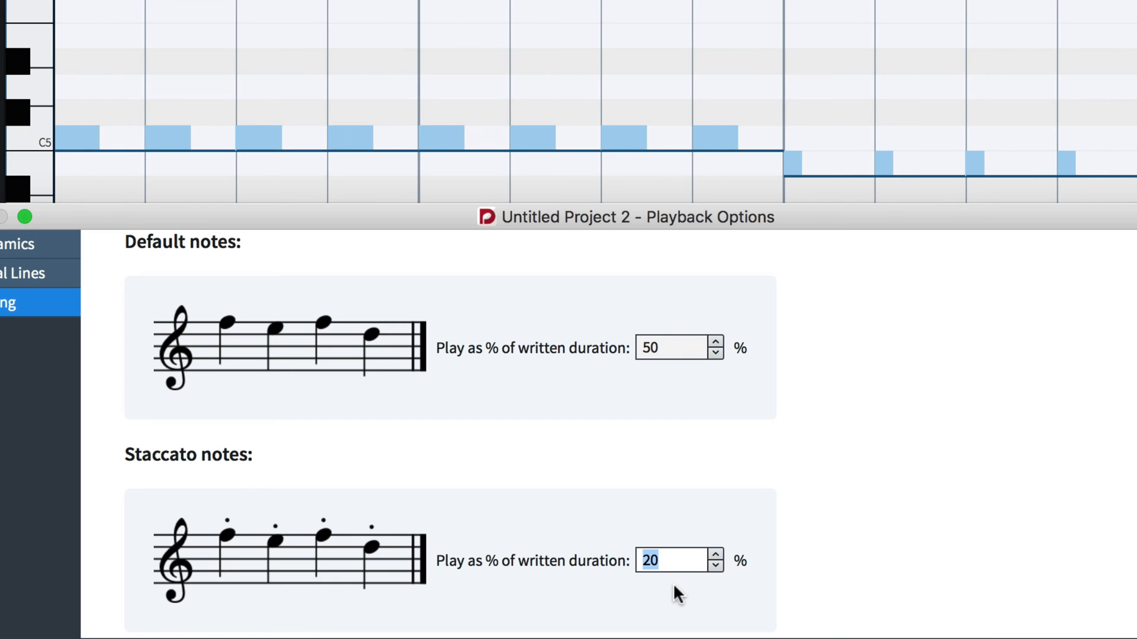
Scroll the piano roll to bar 2's two held notes after the 50%/20% duration change.
scroll(down, 3)
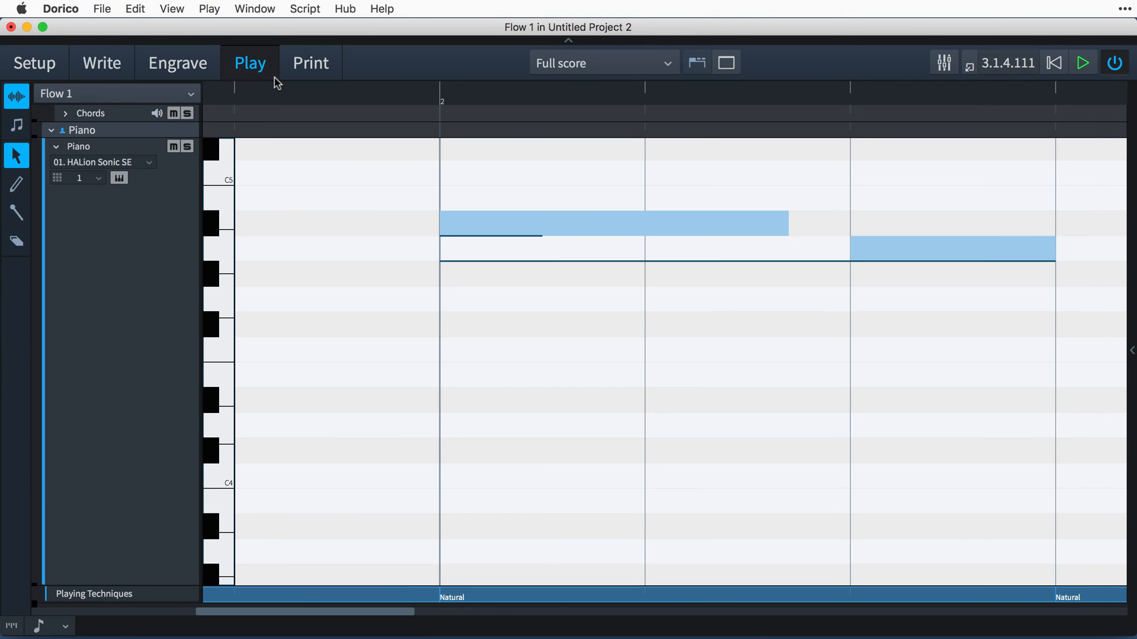
Set single unslashed grace notes to Play before the beat in Timing and apply it.
click(208, 8)
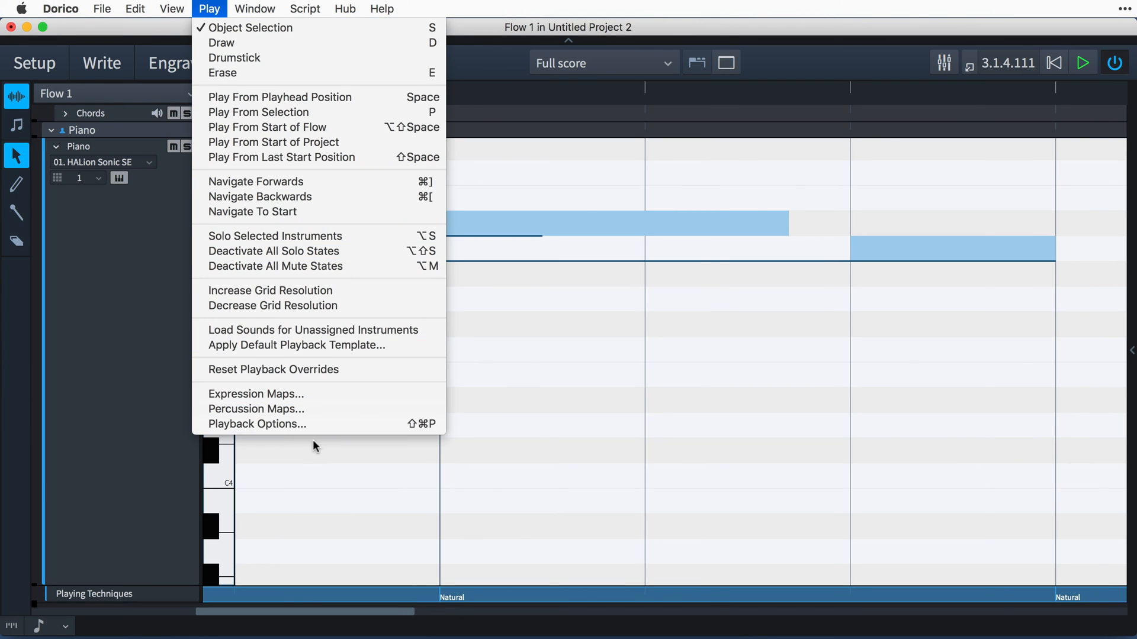
click(256, 424)
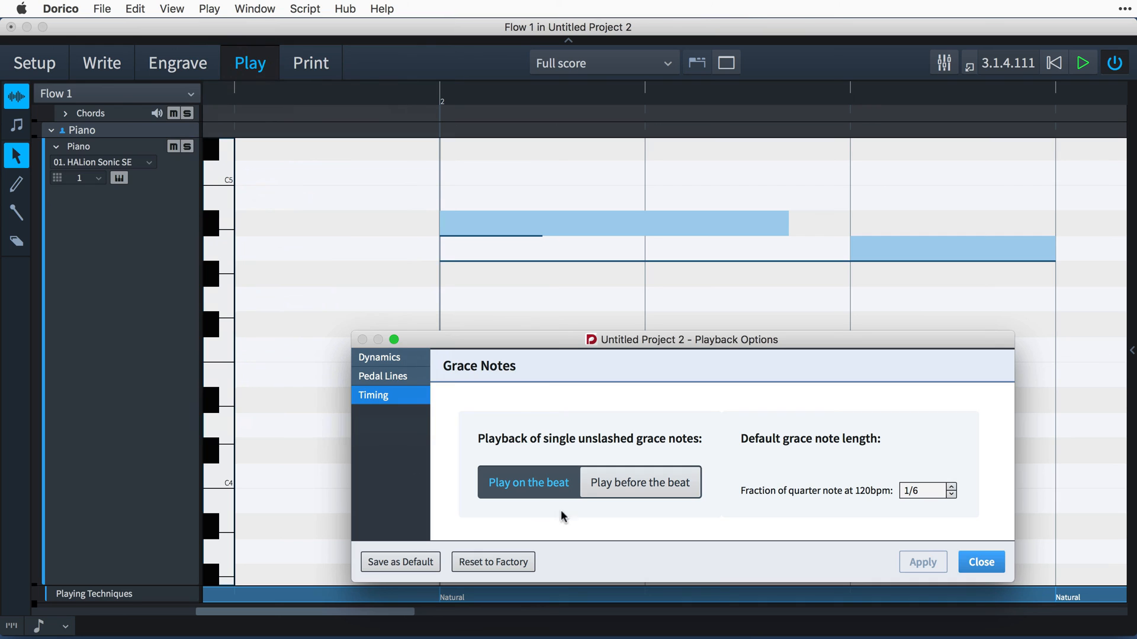
click(640, 482)
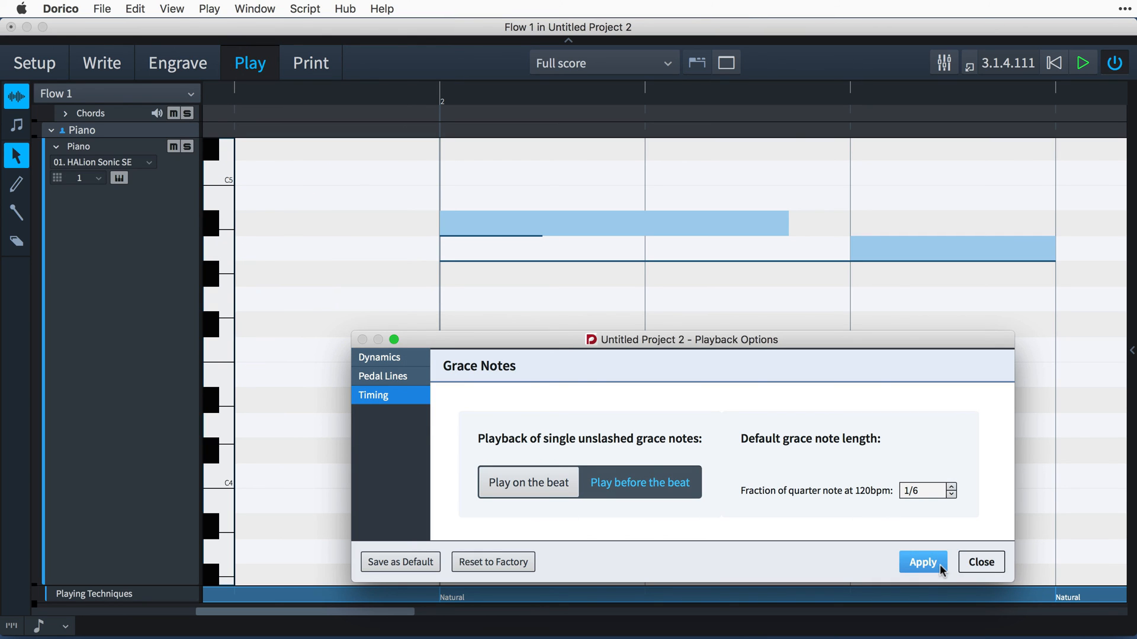
click(922, 561)
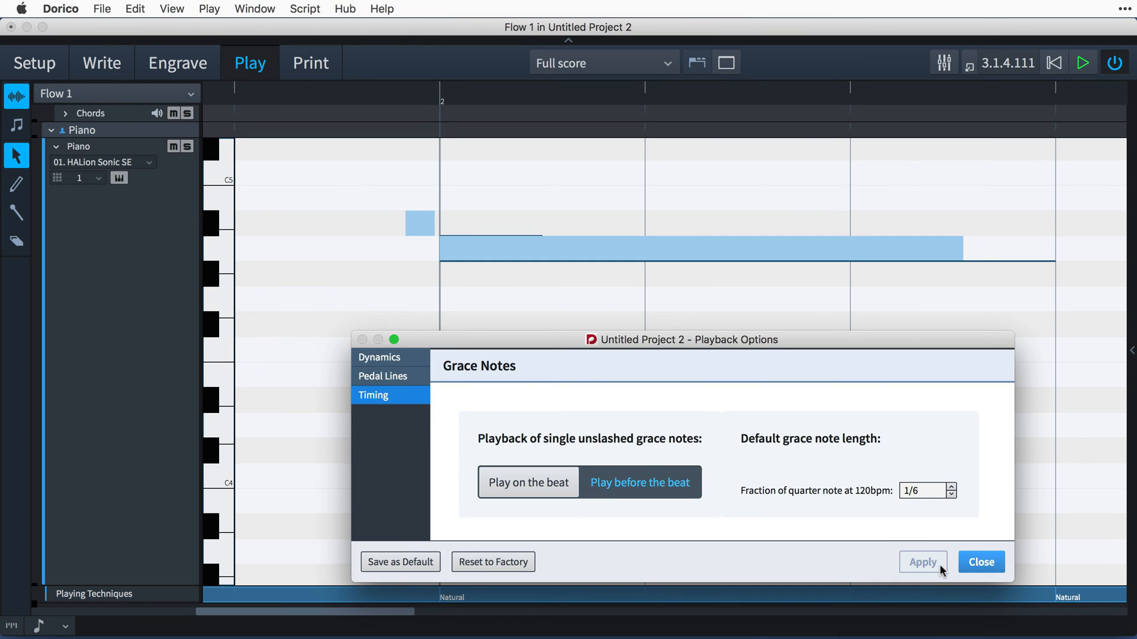